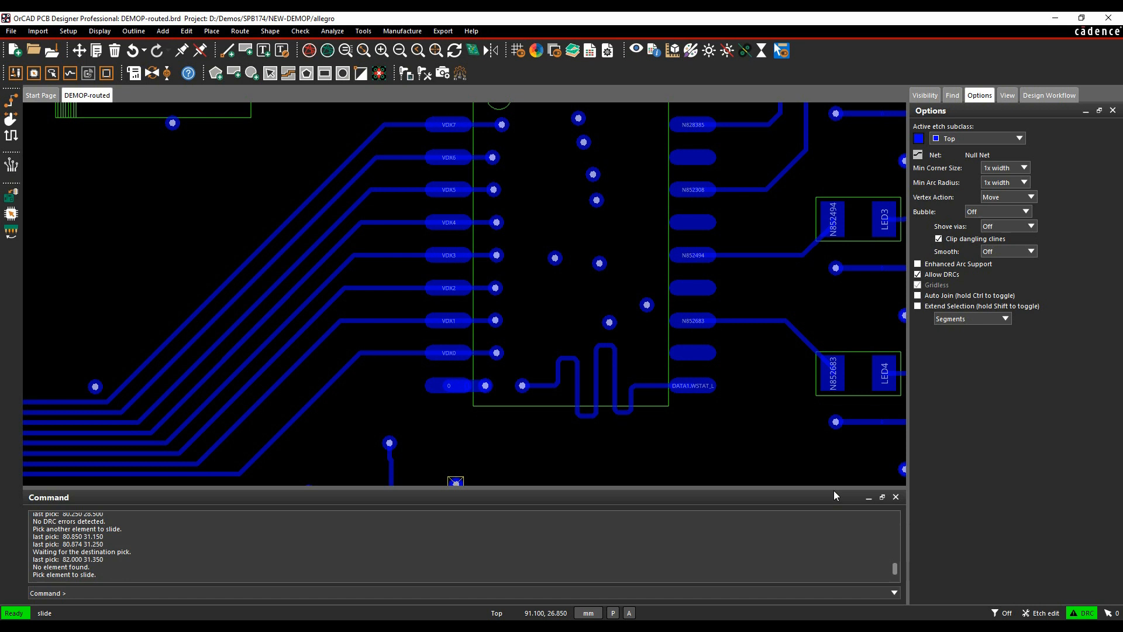
mouse_move(1111, 500)
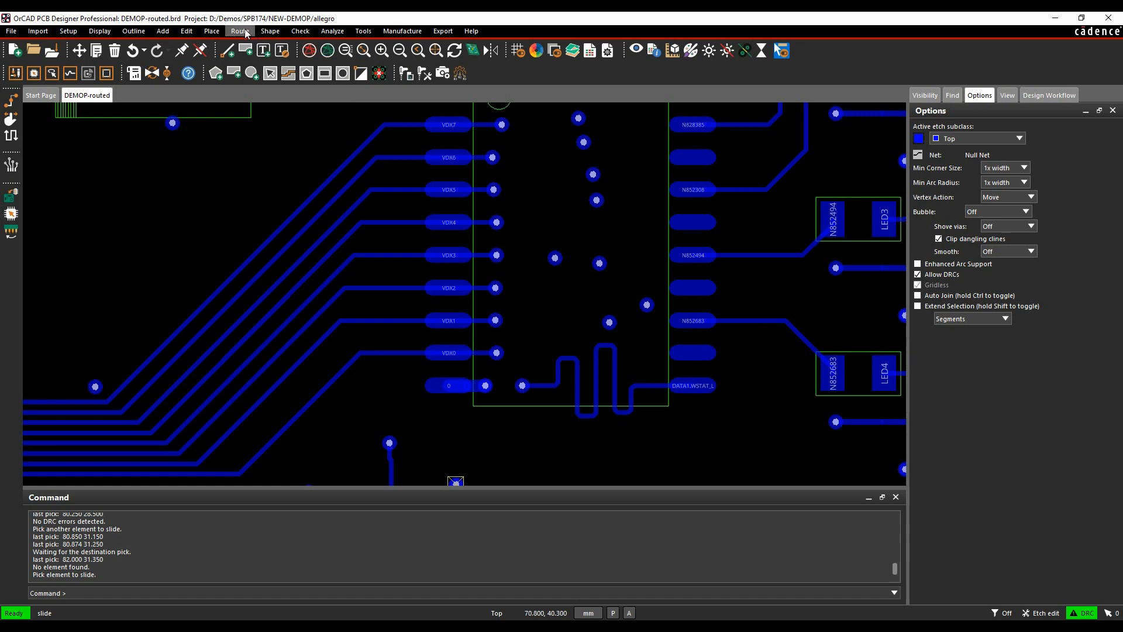
Step: End the Slide command with Done, leaving the VDX7 trace as placed
left_click(240, 31)
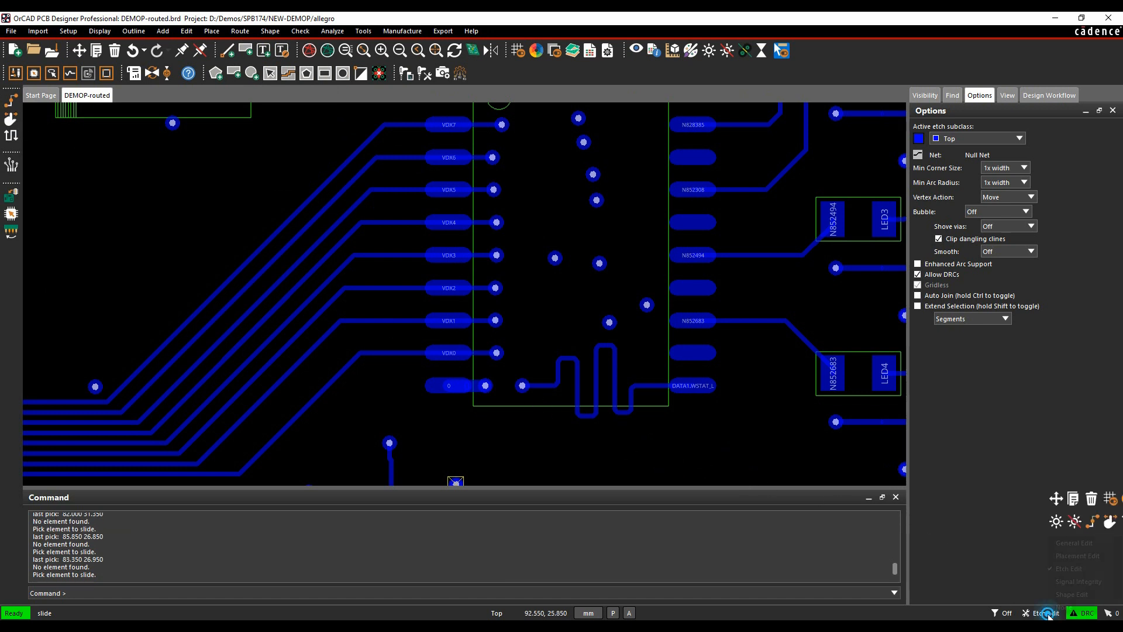
left_click(1046, 613)
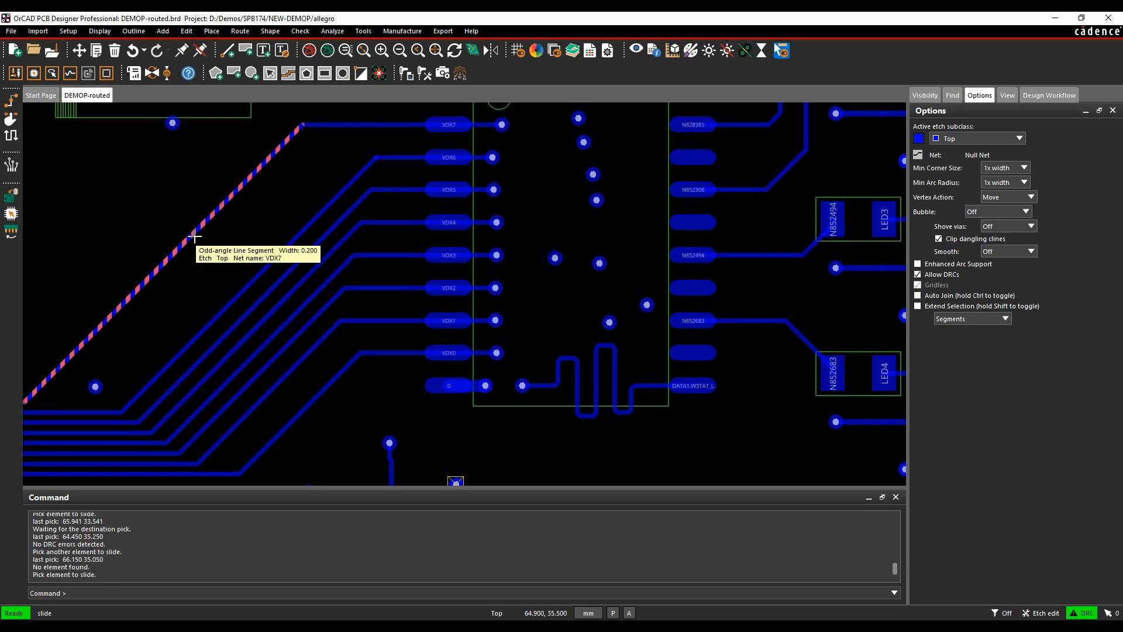
right_click(196, 240)
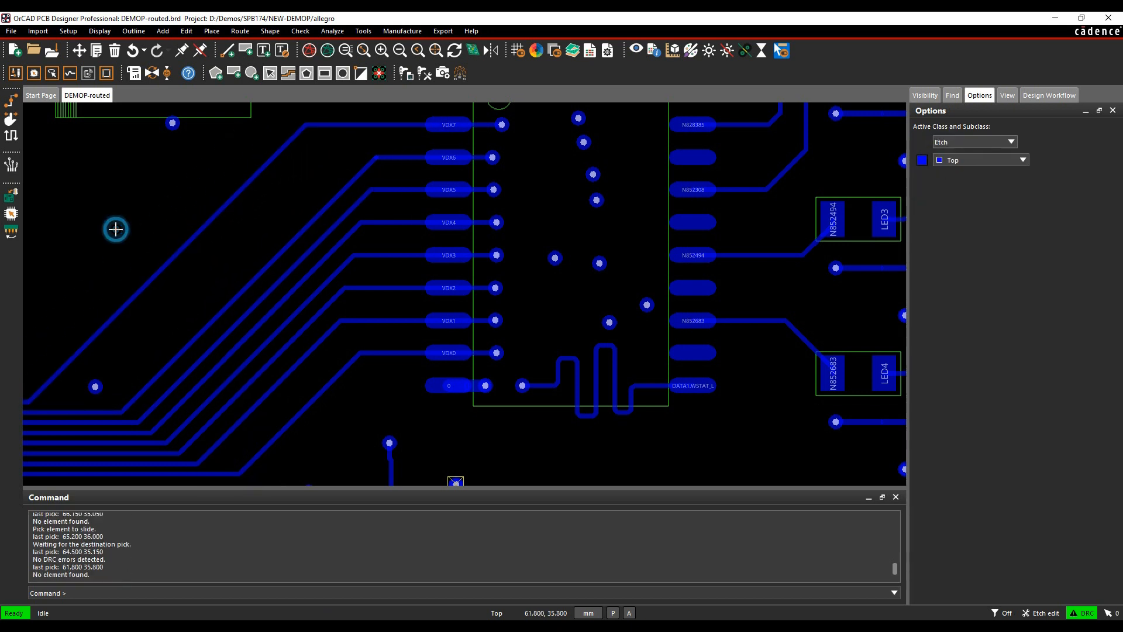
mouse_move(2, 176)
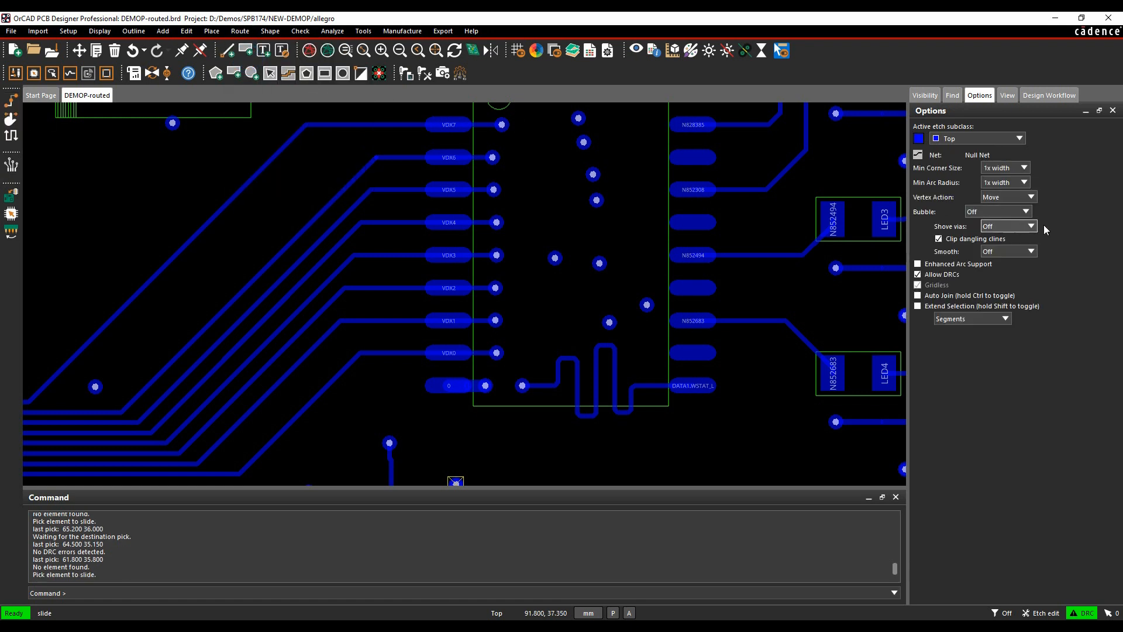
mouse_move(1098, 203)
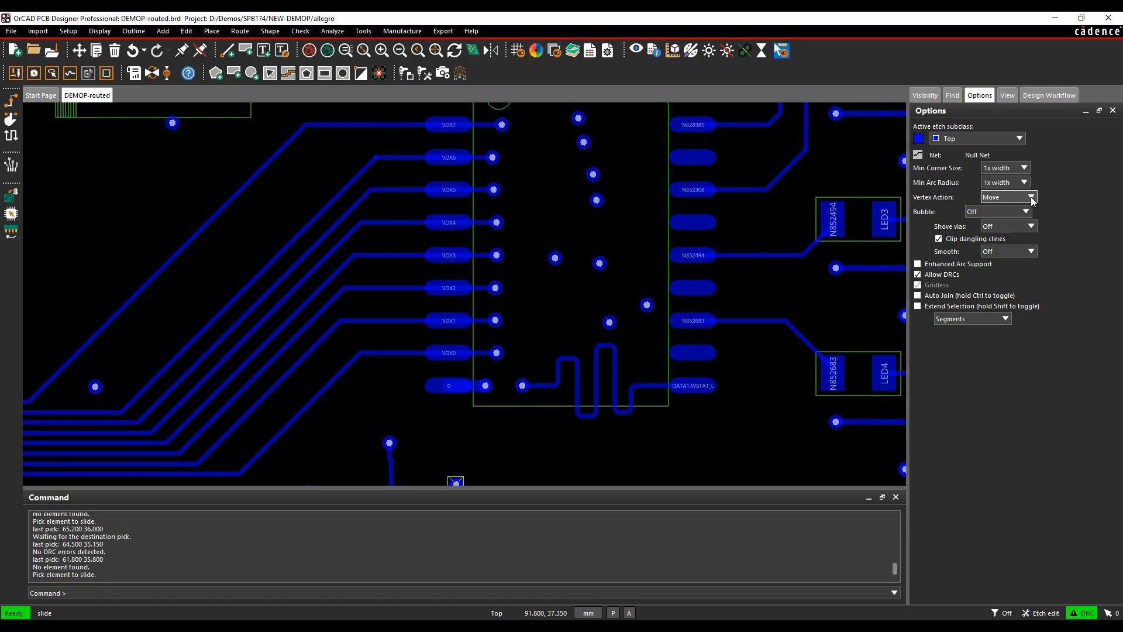
Step: Set Vertex Action to Arc Corner, slide VDX7, then undo the arc corner with Oops
left_click(1028, 197)
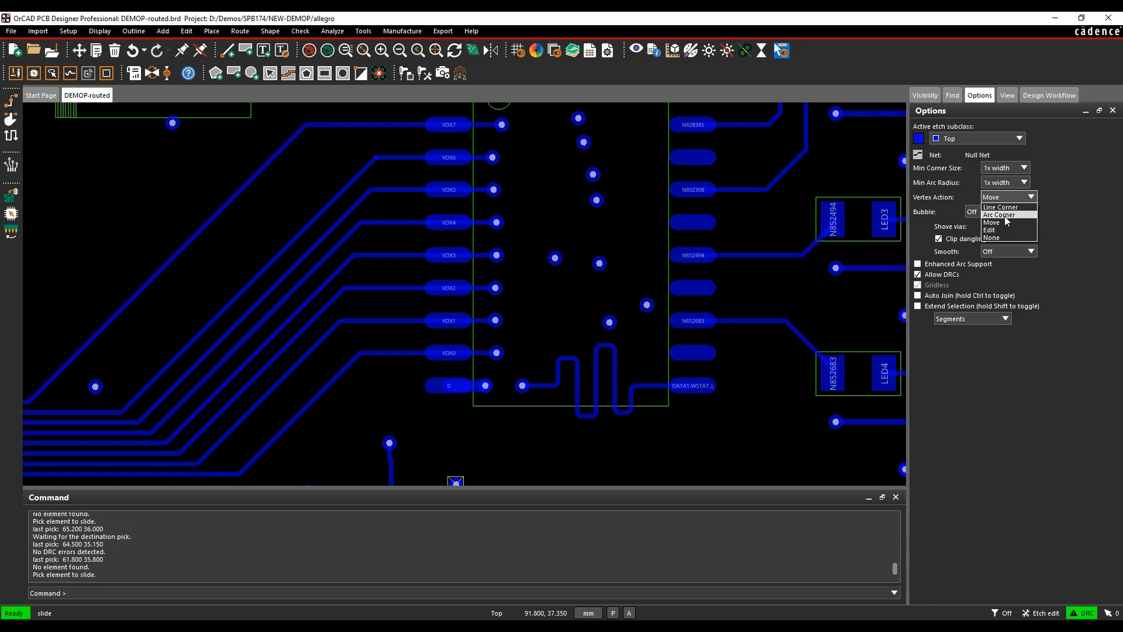
left_click(997, 215)
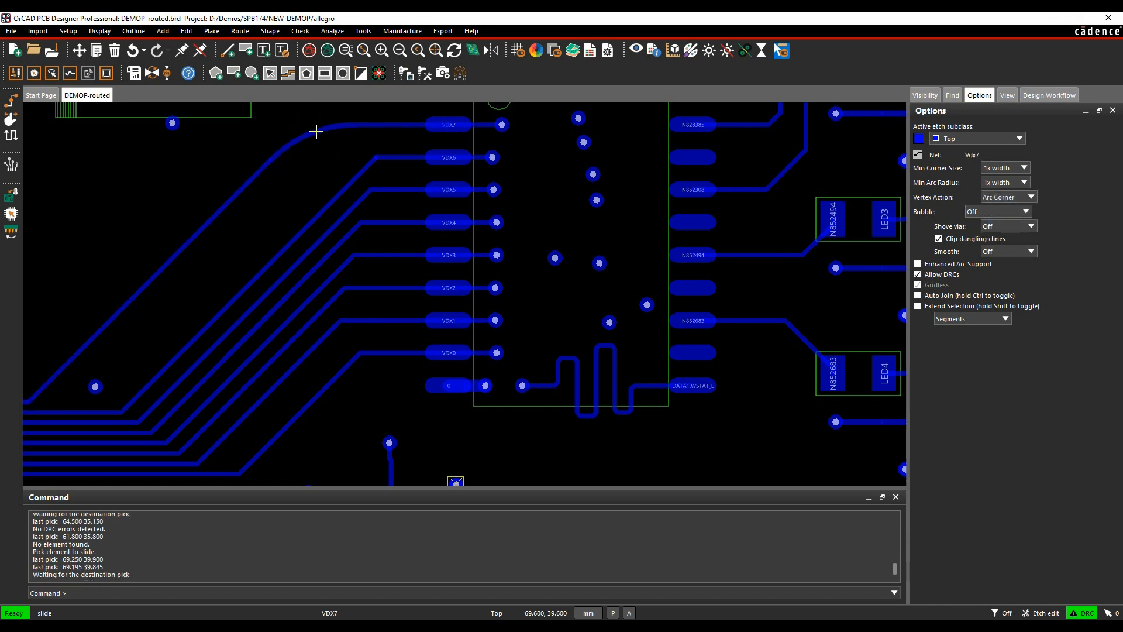
right_click(316, 133)
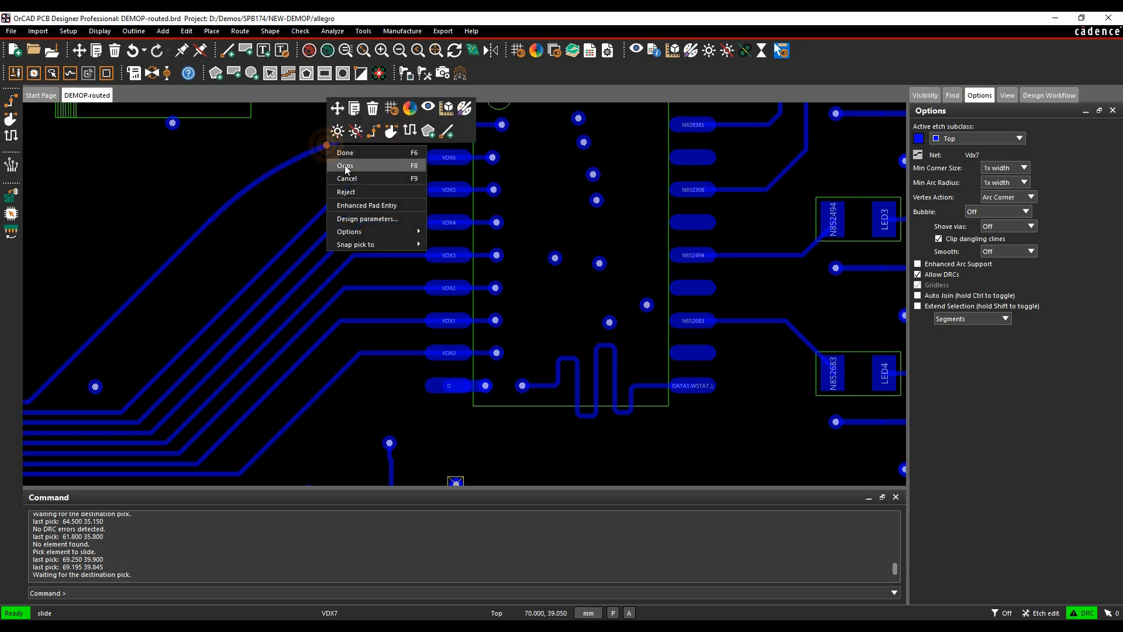
left_click(1024, 197)
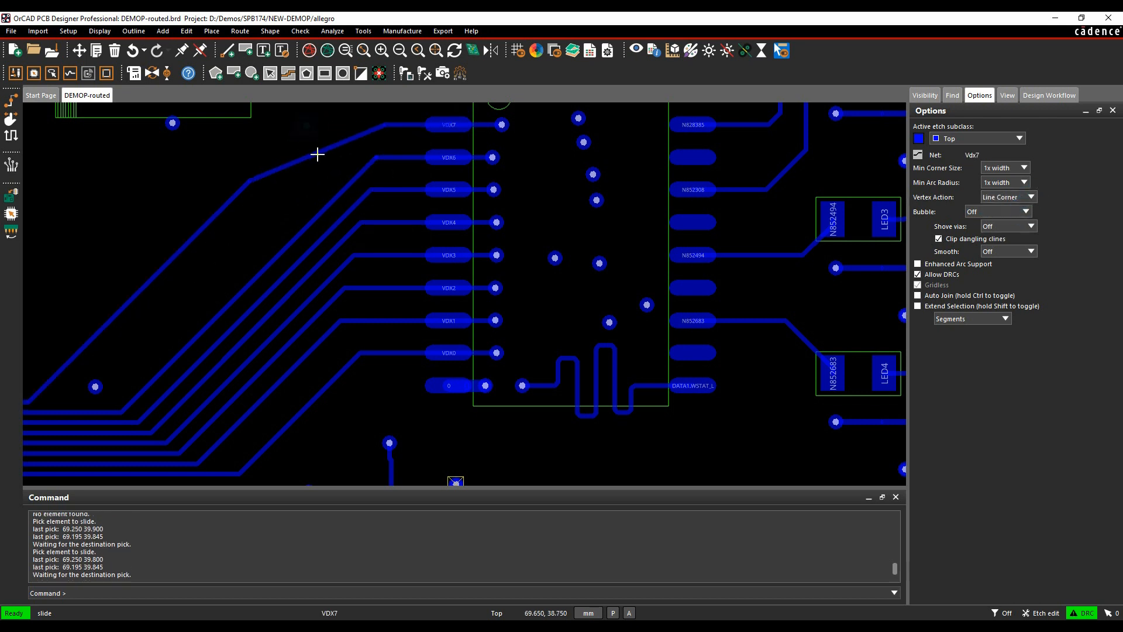
Step: Discard the Line Corner slide of VDX7 and set Vertex Action back to Move
left_click(336, 171)
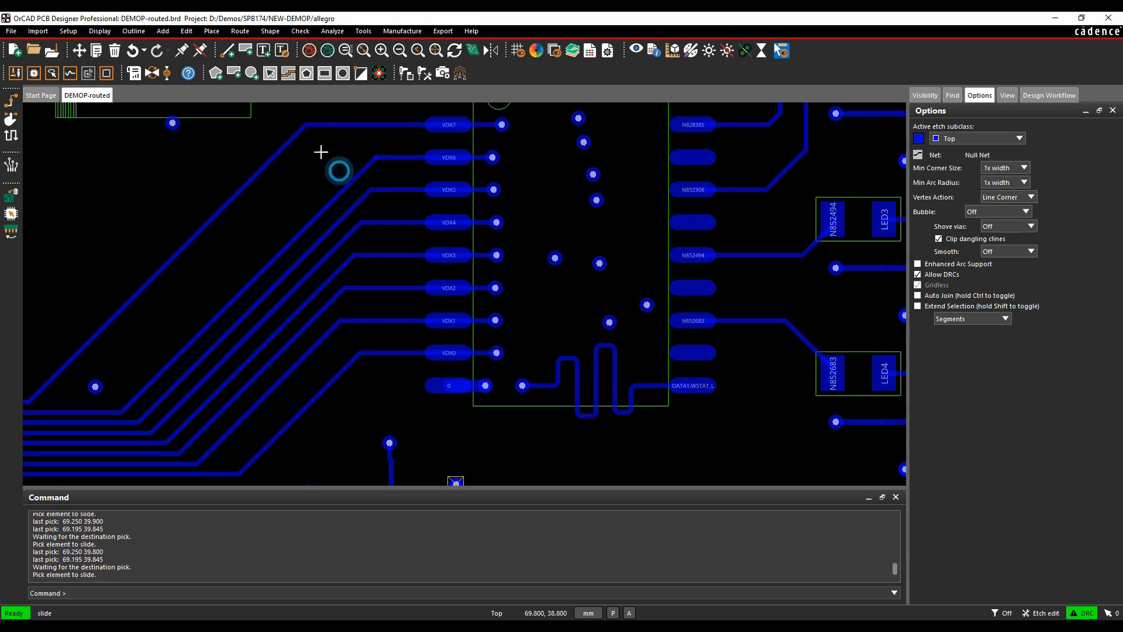
left_click(1024, 197)
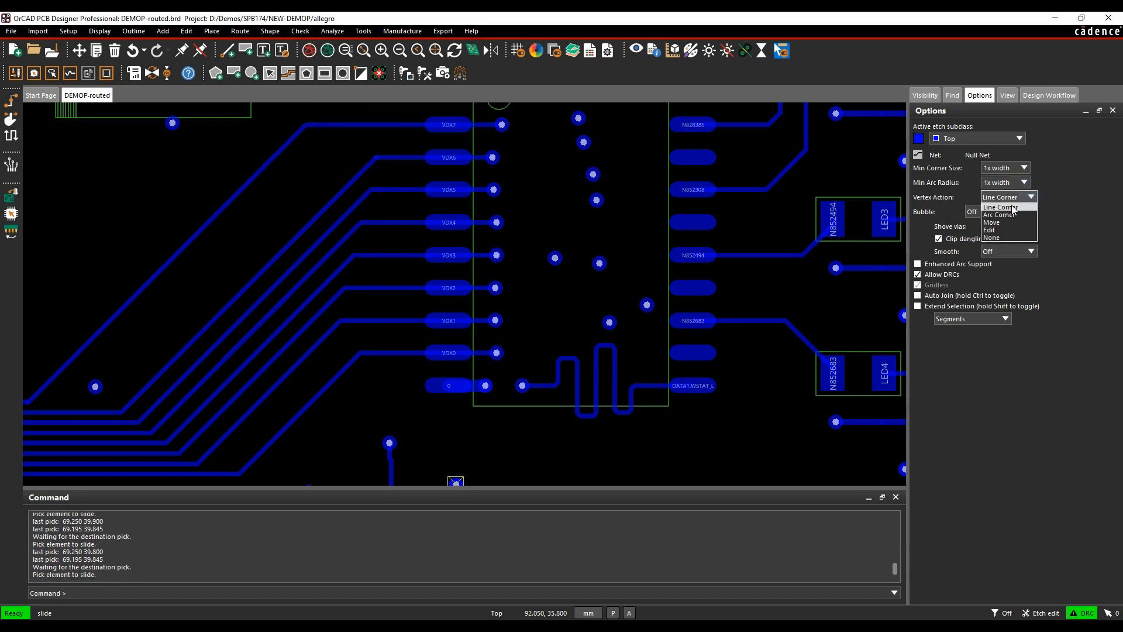
mouse_move(992, 223)
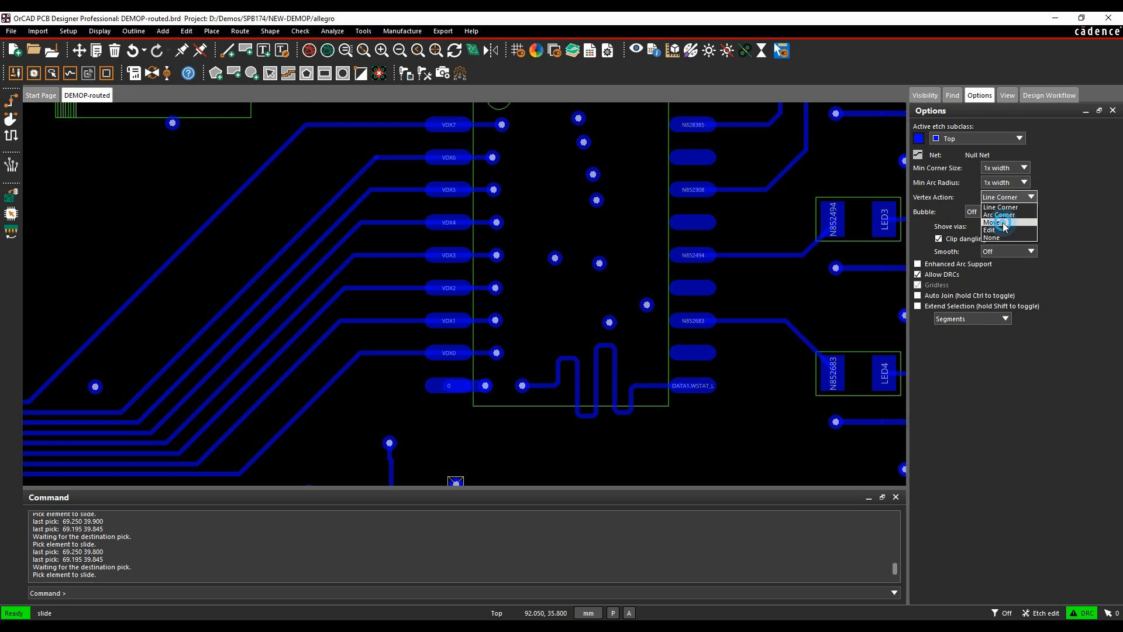
left_click(993, 221)
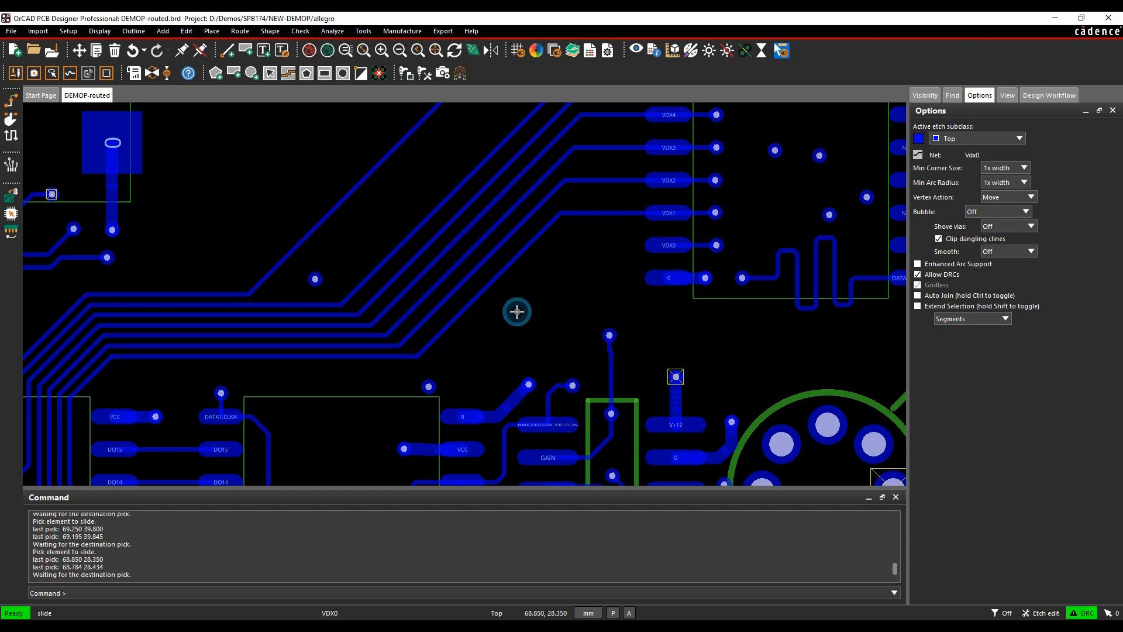
mouse_move(492, 306)
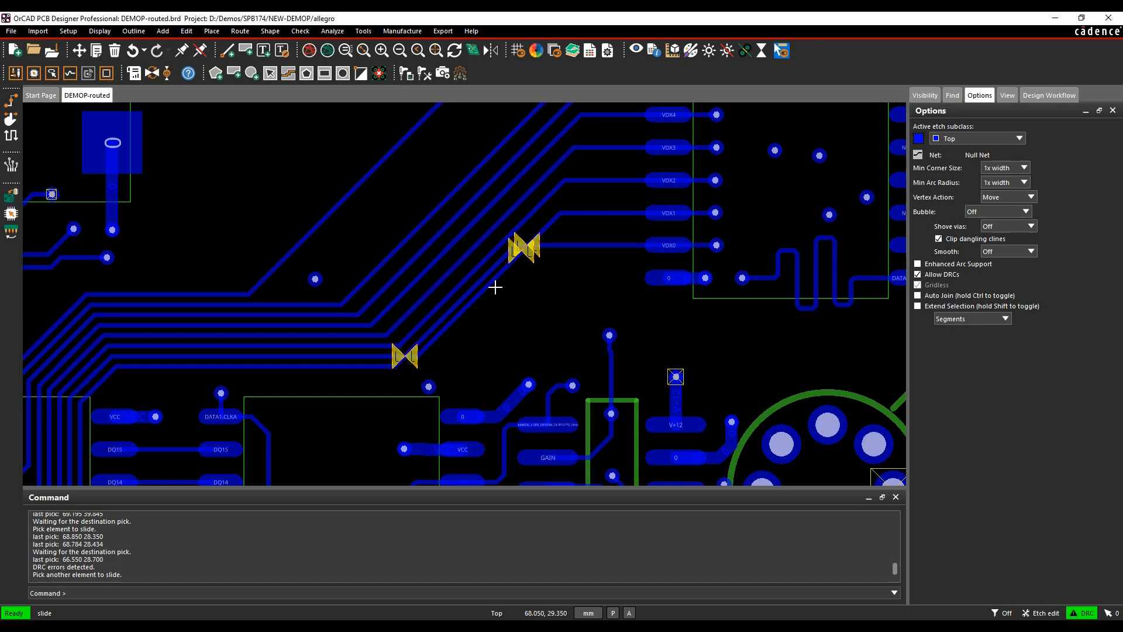
Step: Slide the VDX0 trace and Oops the move that caused DRC violations
left_click(507, 284)
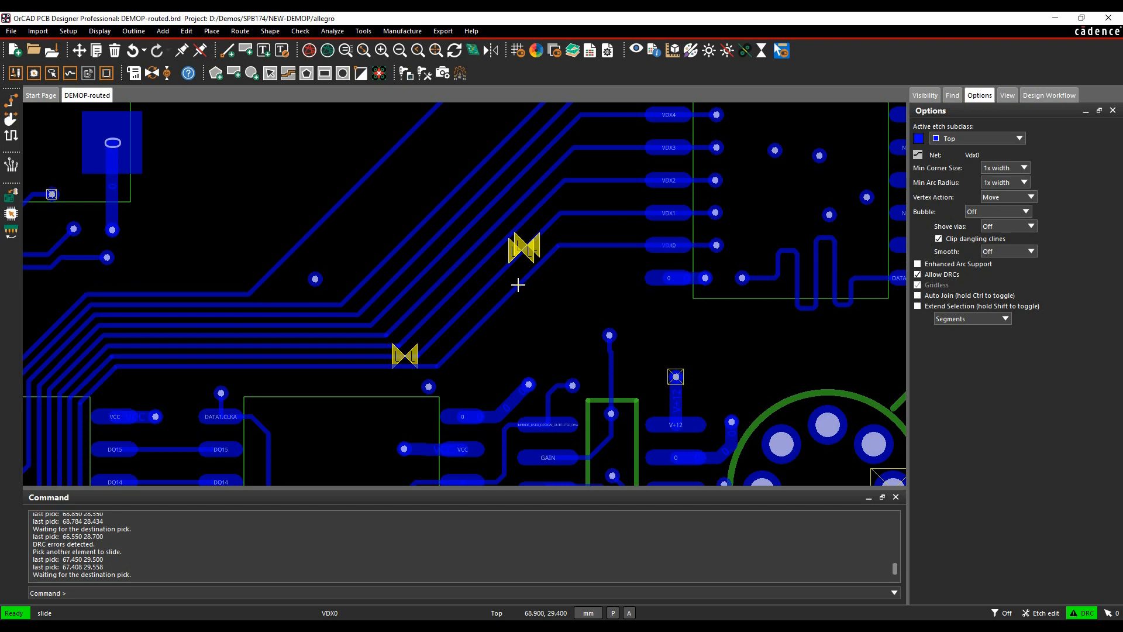
right_click(517, 285)
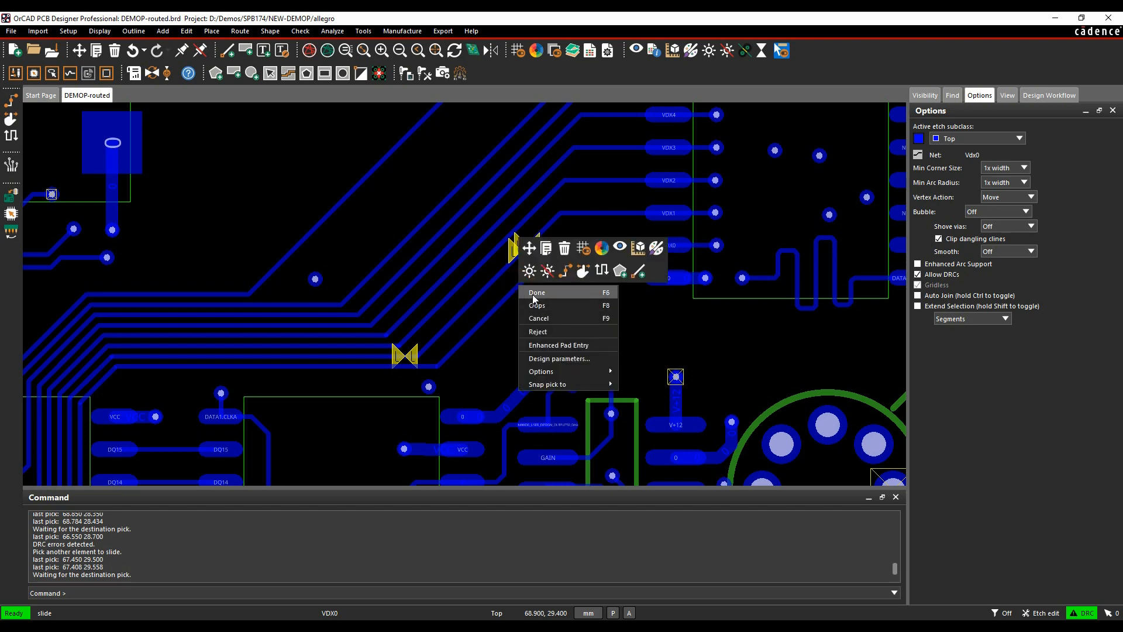
left_click(537, 292)
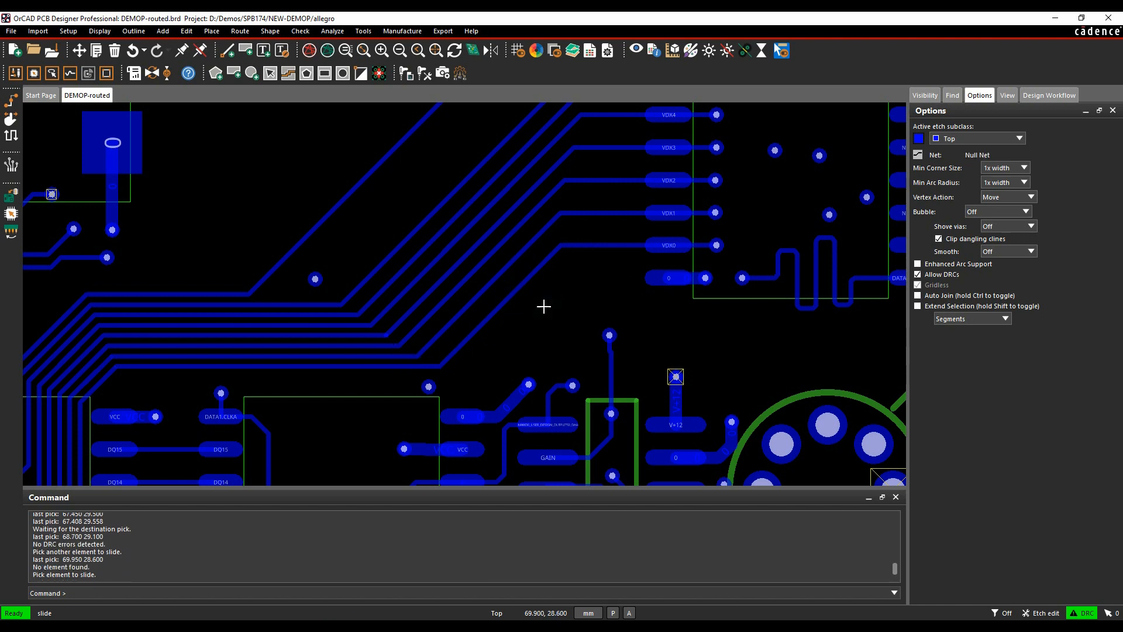
left_click(1026, 212)
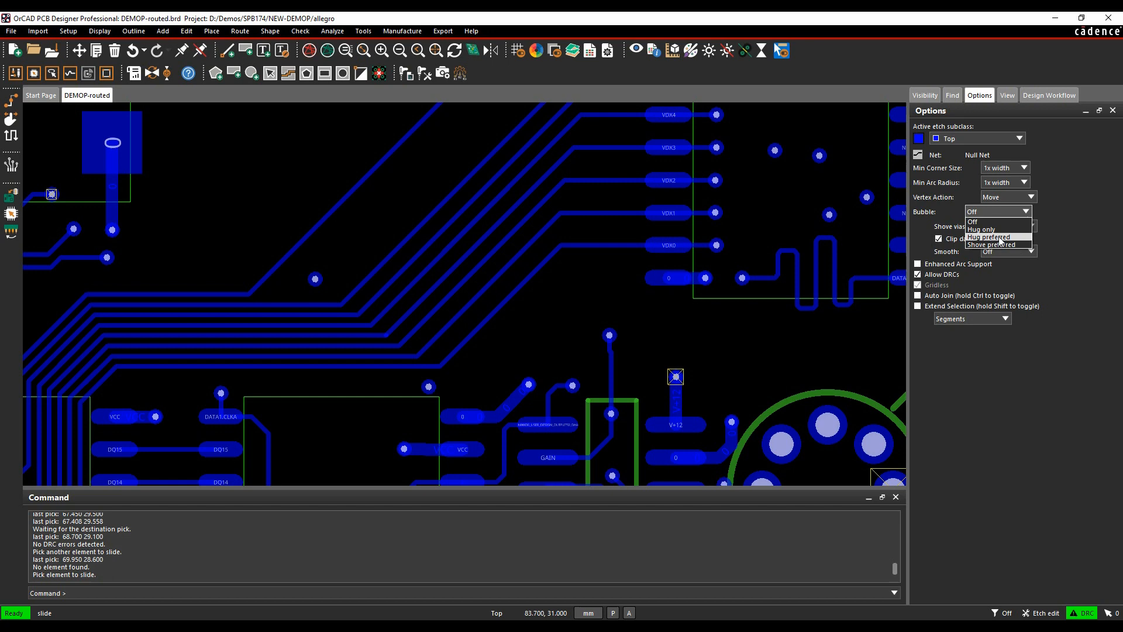
Step: Set Bubble to Shove preferred so sliding VDX0 pushes neighbouring bus traces aside
left_click(991, 244)
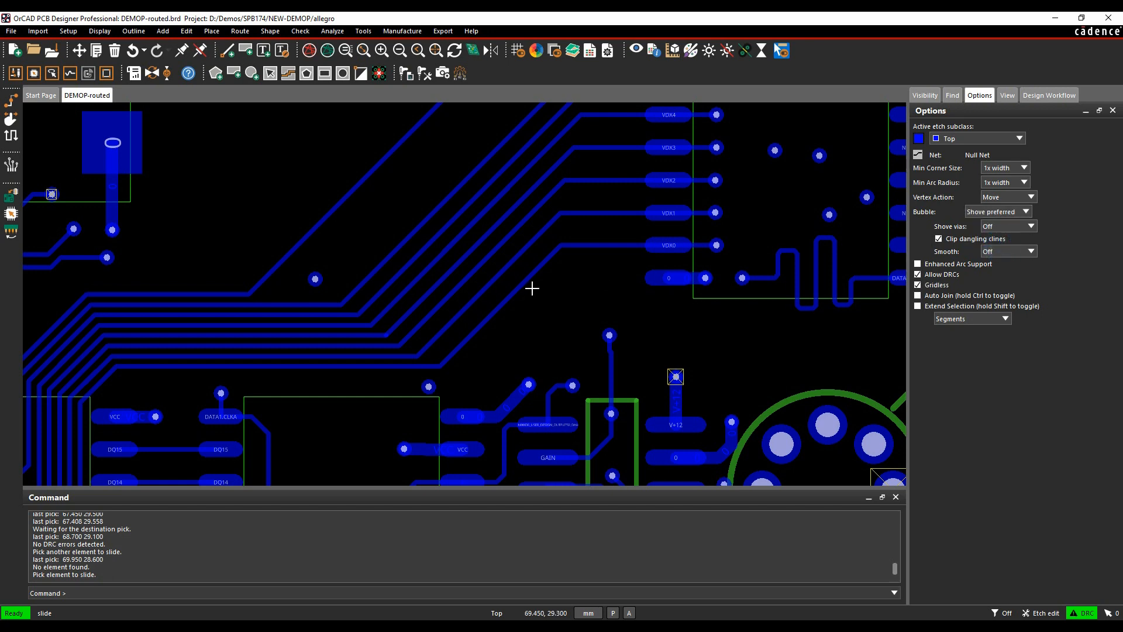
mouse_move(455, 296)
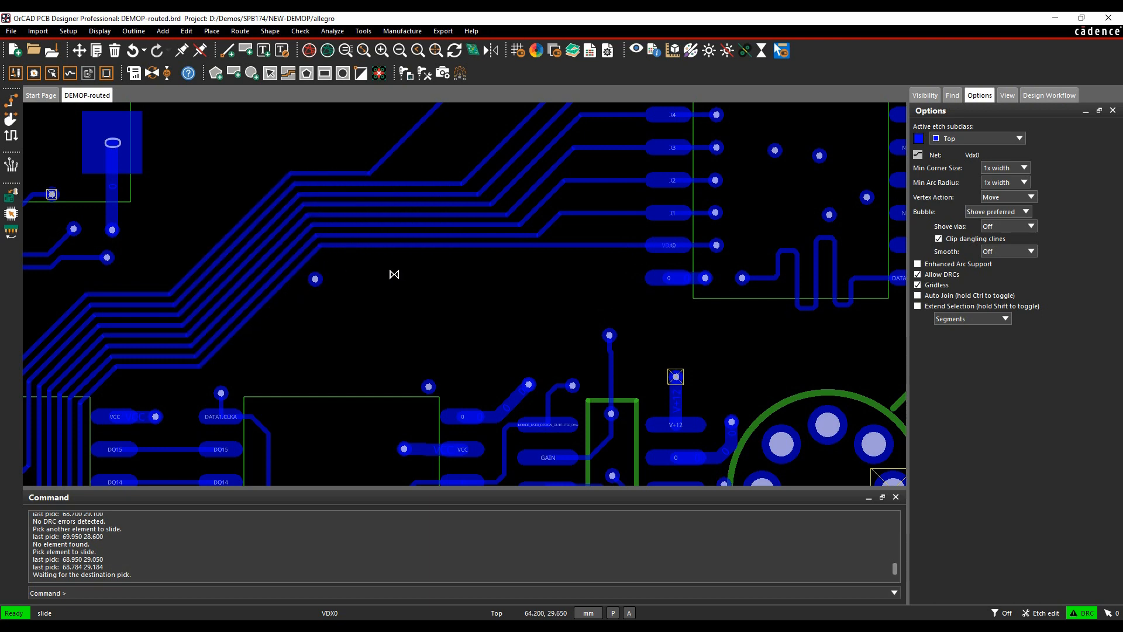
mouse_move(317, 264)
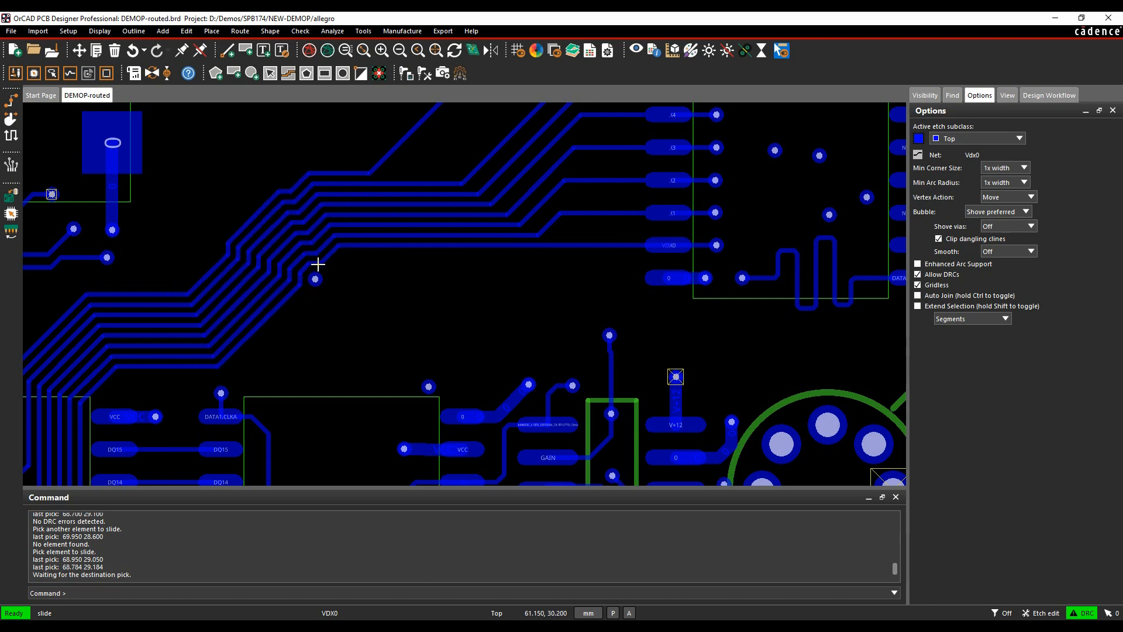
mouse_move(364, 277)
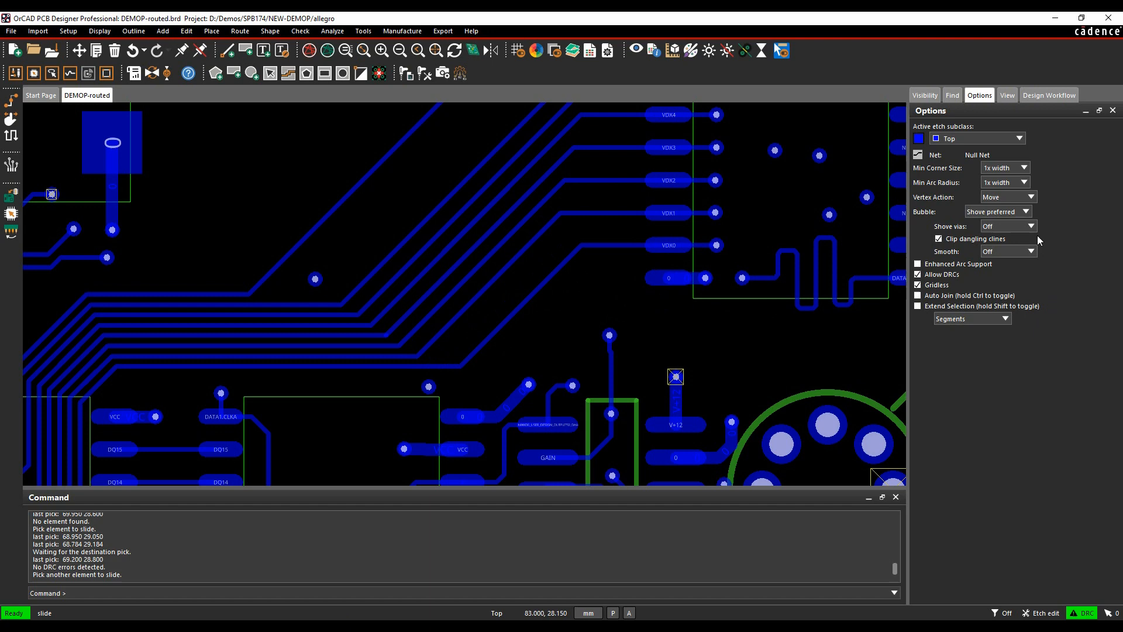
Step: Set Shove vias to Full and Smooth to Full for subsequent slides
left_click(1029, 226)
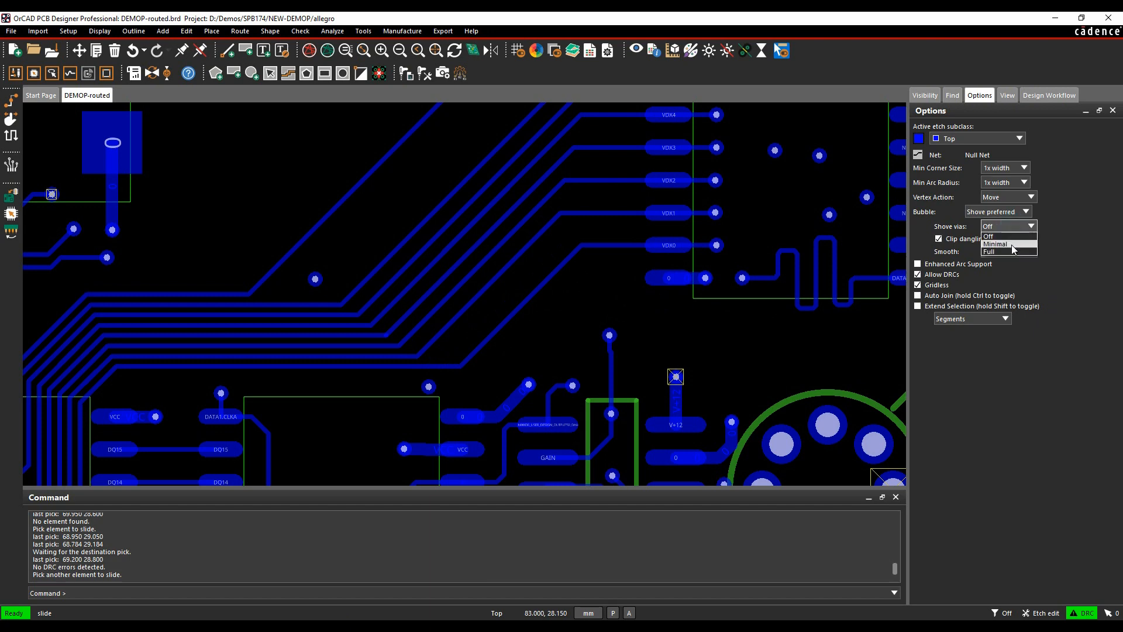
left_click(1002, 251)
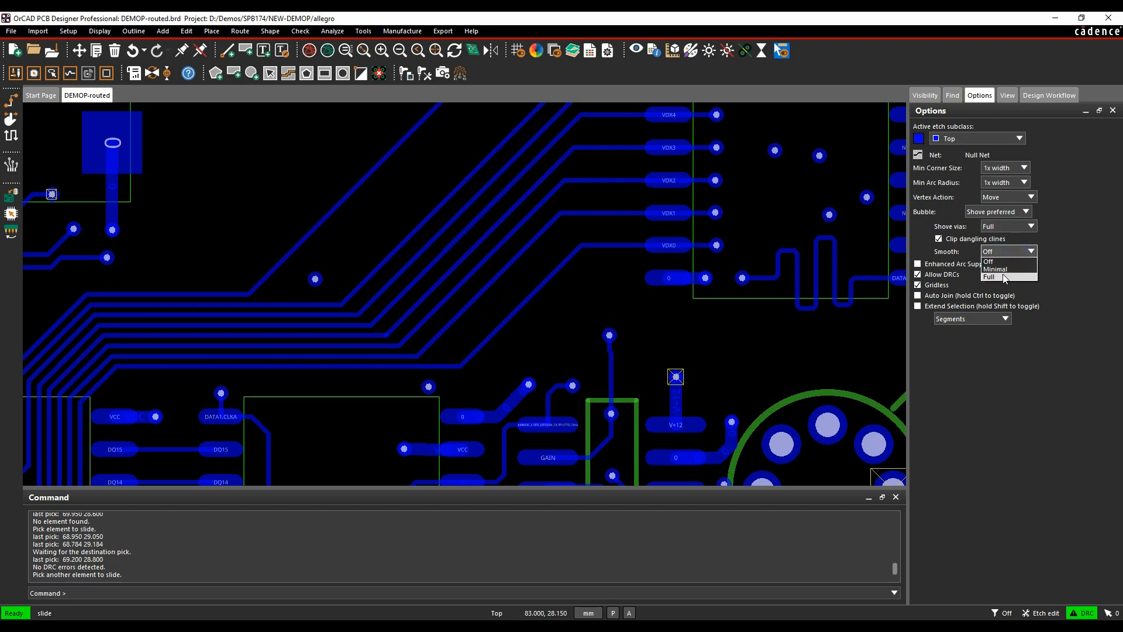
left_click(1004, 278)
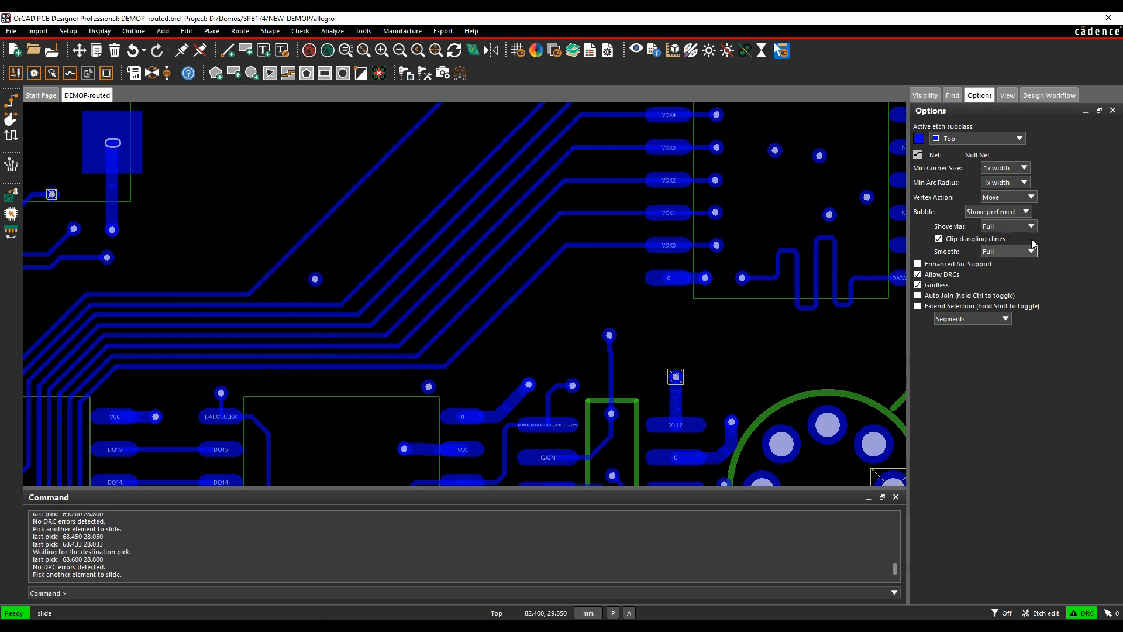
Step: Set Bubble to Hug only before attempting the VDX6 slide
left_click(1016, 212)
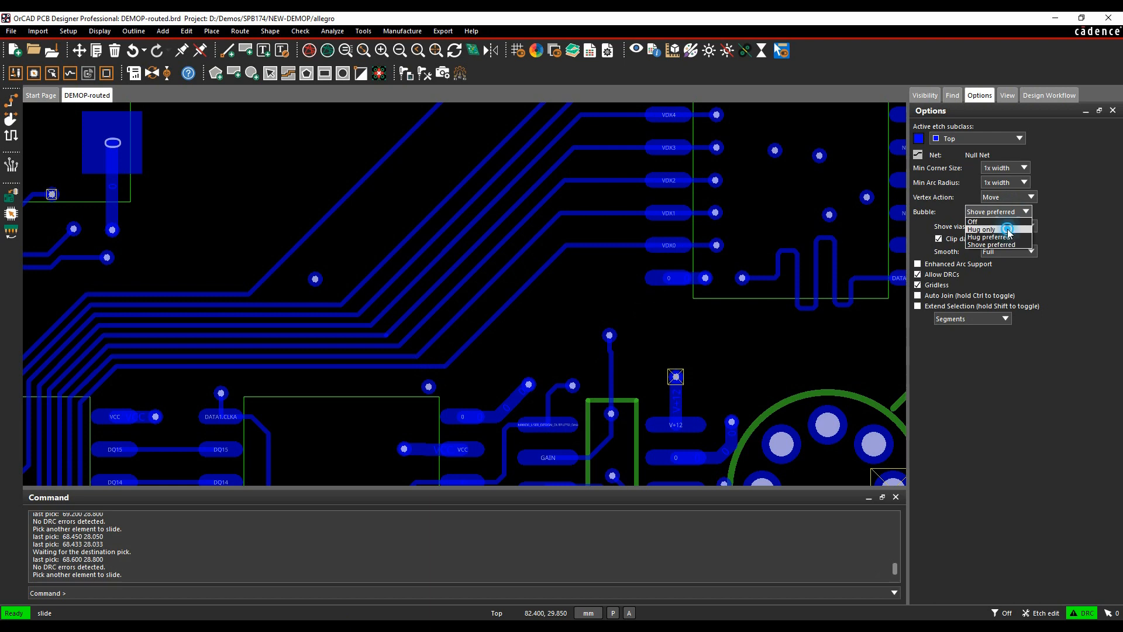
left_click(982, 229)
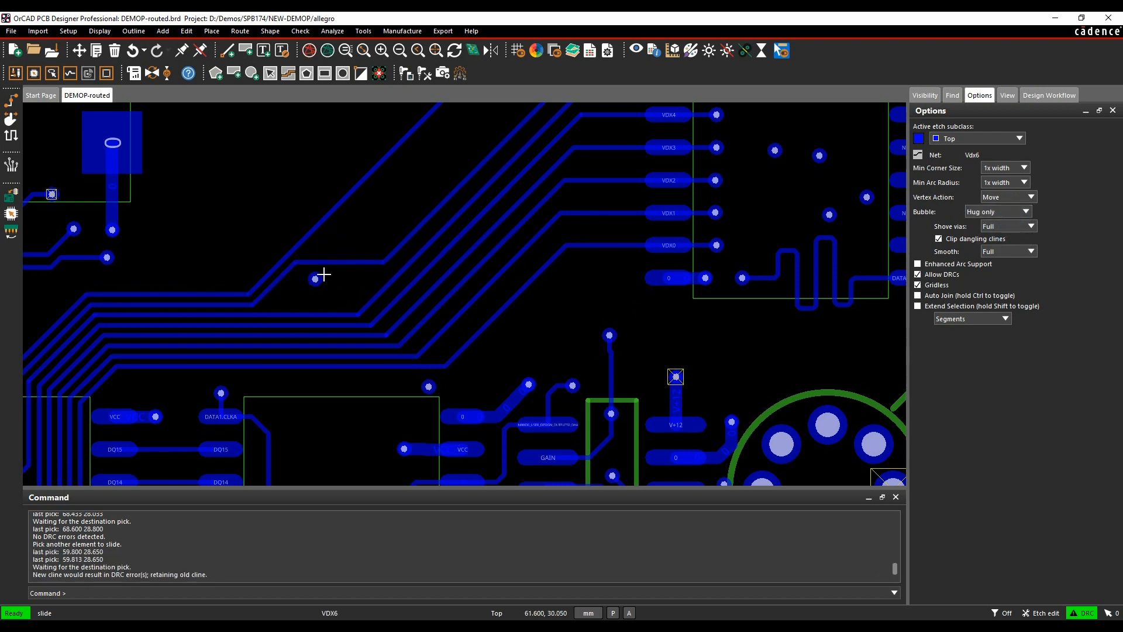
mouse_move(349, 269)
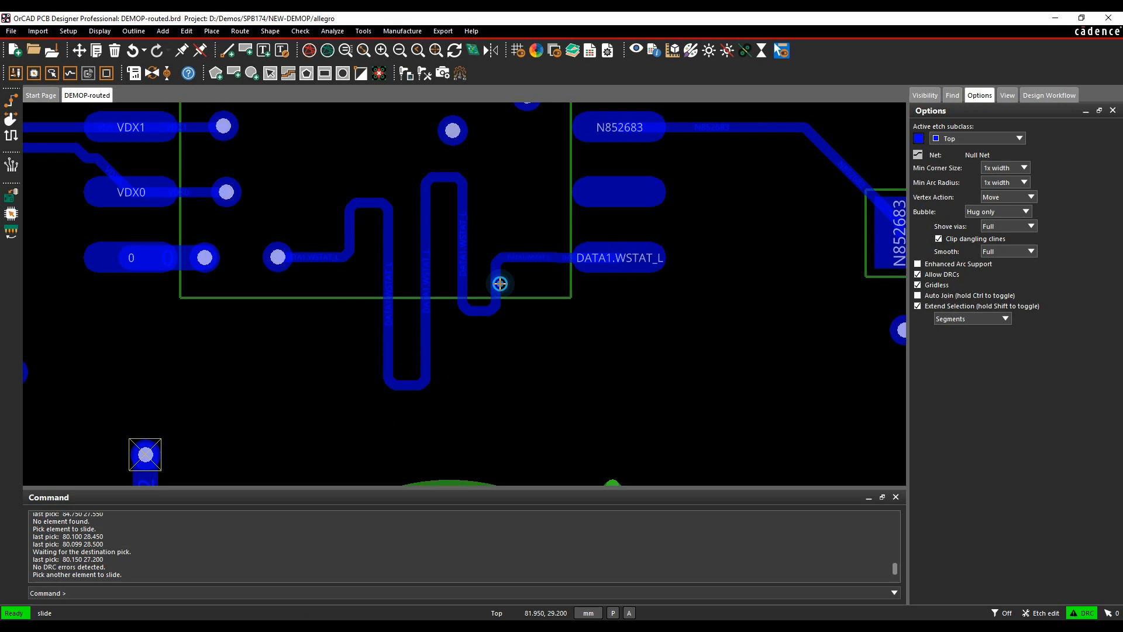
Step: Slide a meander segment of DATA1.WSTAT_L with Extend Selection enabled
left_click(371, 206)
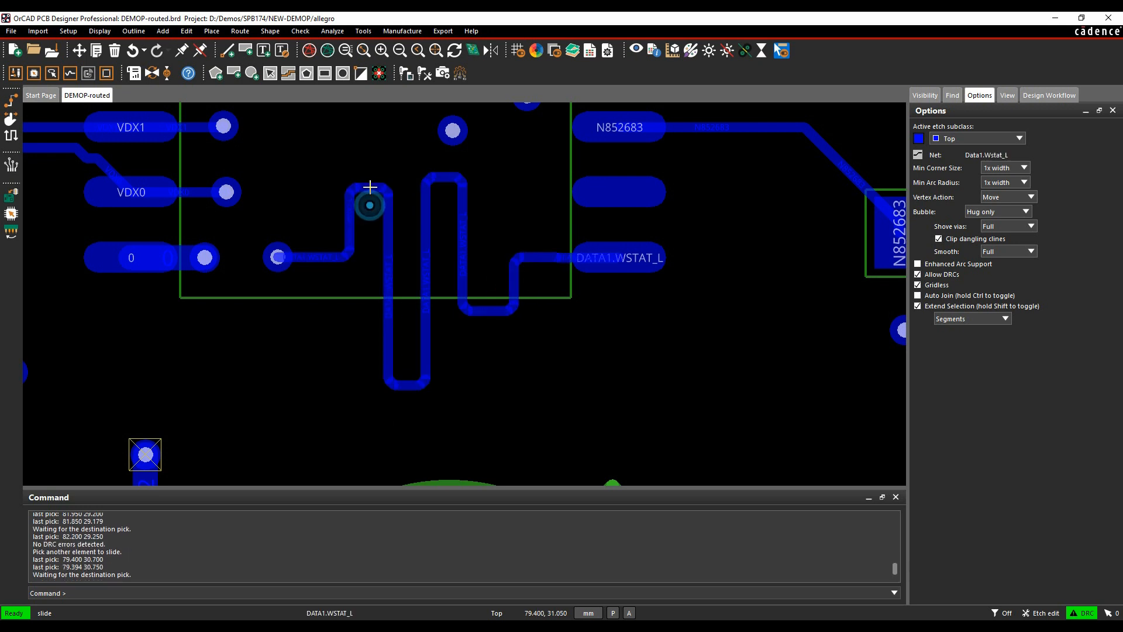